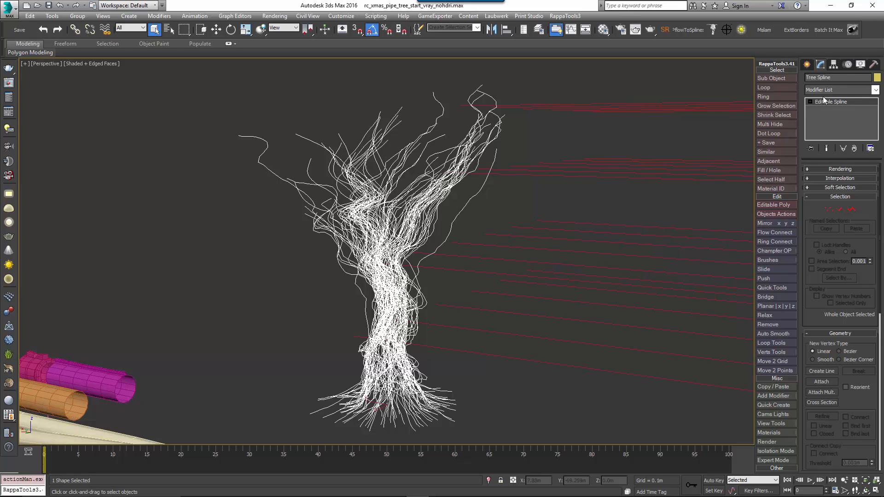
Step: Select the rc_pipes RailClone object and bring up its Style Editor
click(834, 63)
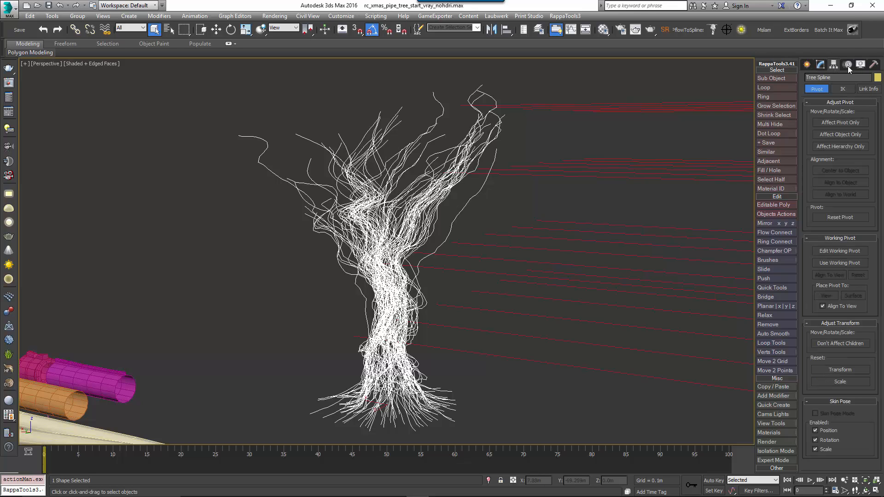
click(848, 65)
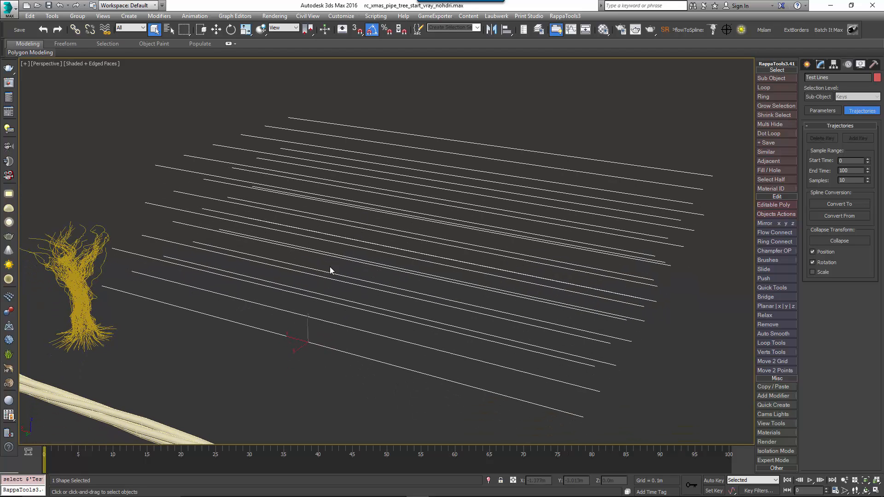
mouse_move(334, 254)
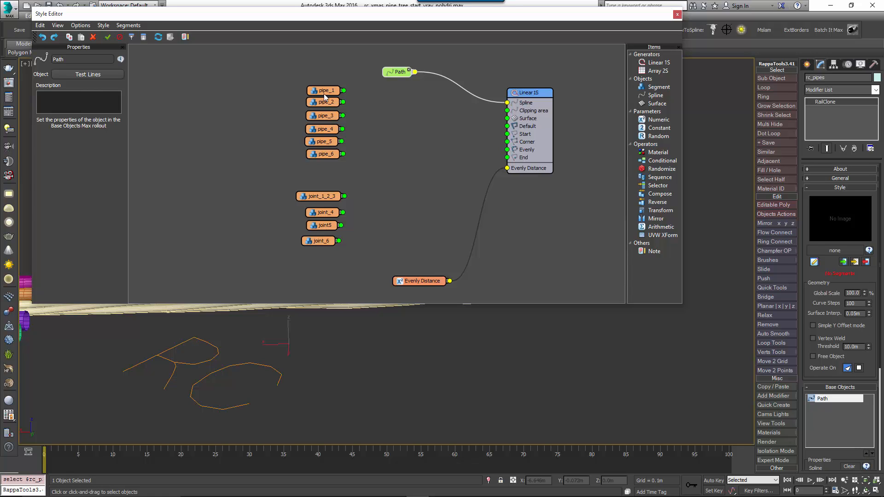
Step: Inspect the pipe_1 segment settings and the Linear 1S generator's rules (evenly spacing 2.02 m)
click(324, 91)
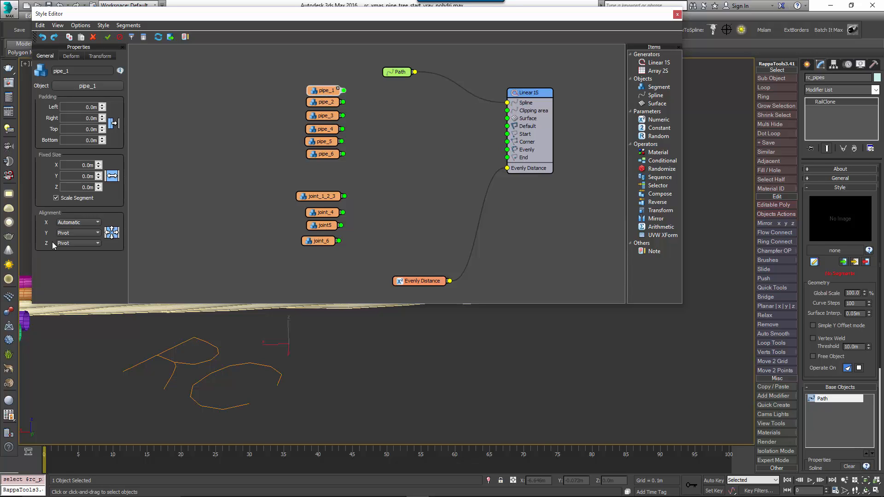
click(77, 233)
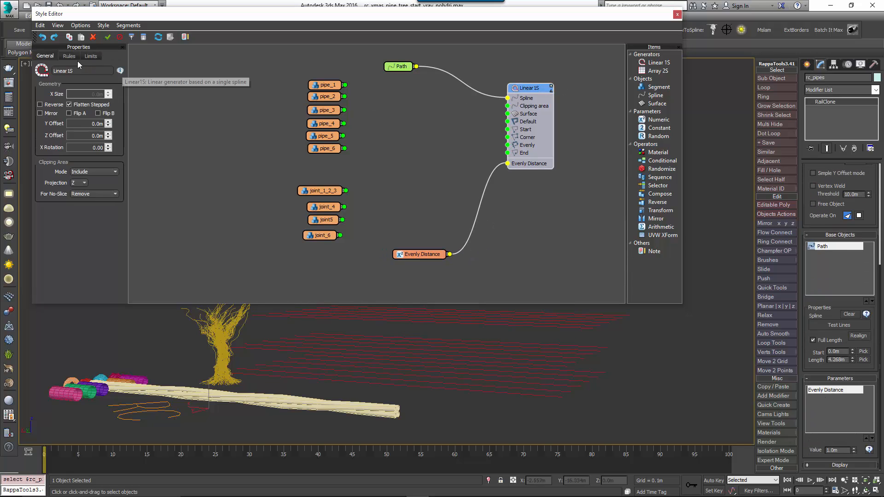
click(69, 56)
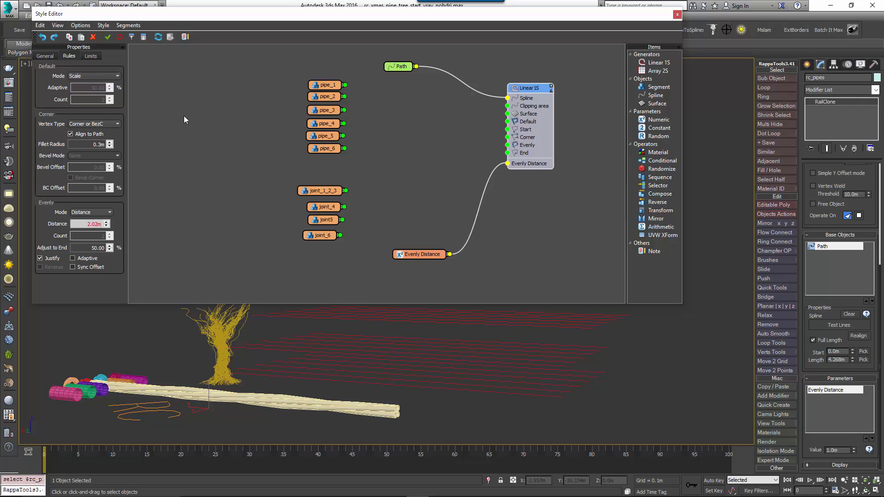
mouse_move(192, 120)
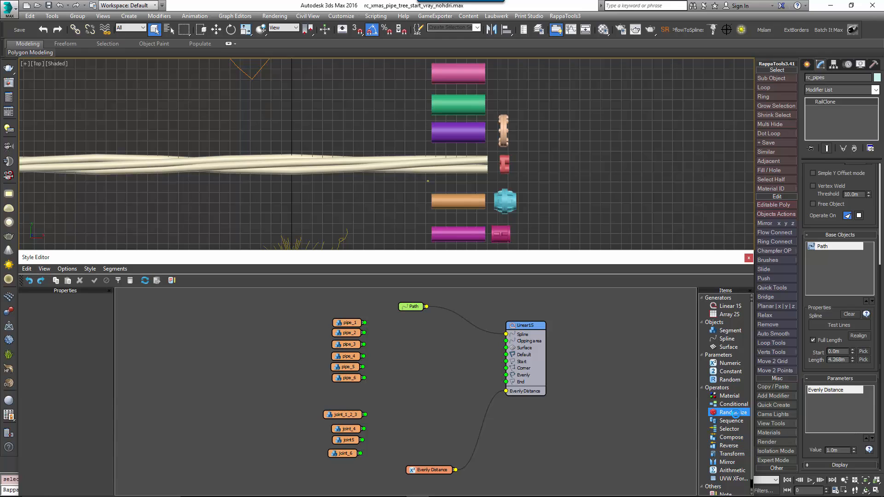
click(729, 413)
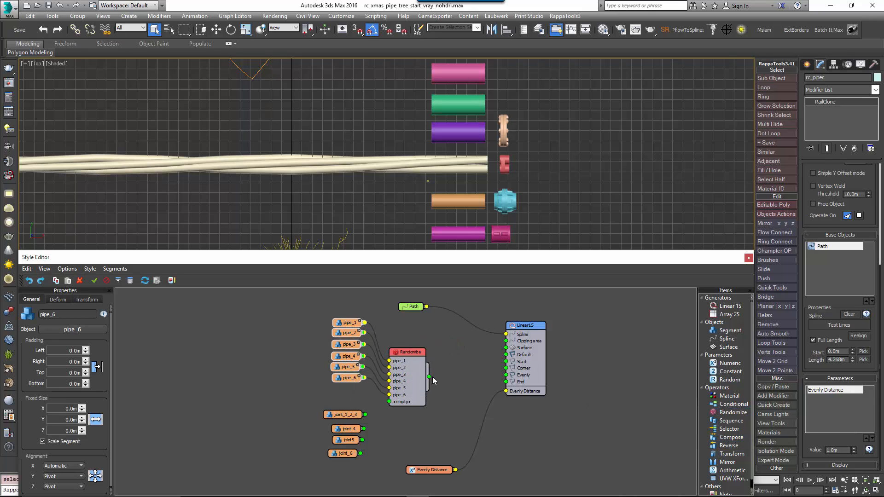
click(406, 352)
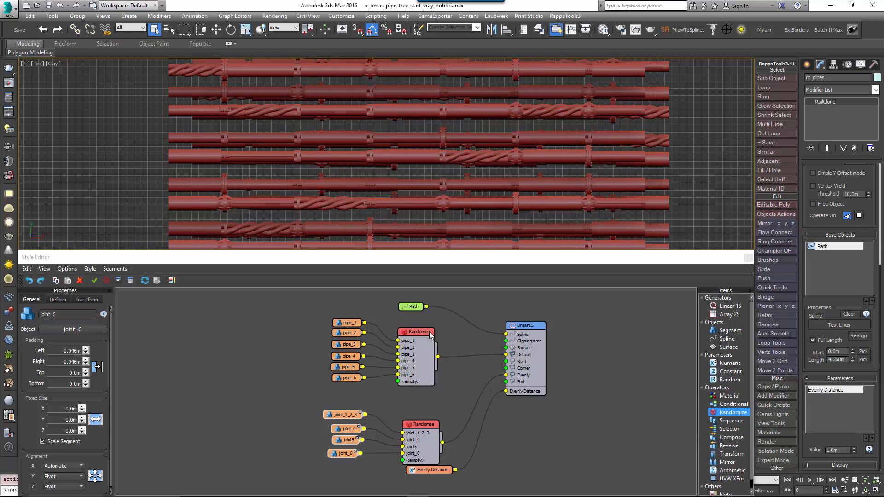
click(416, 328)
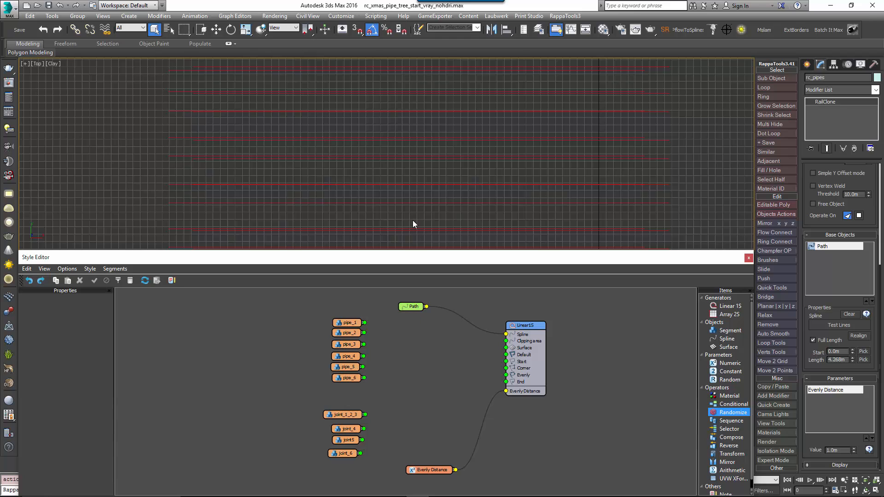
mouse_move(413, 223)
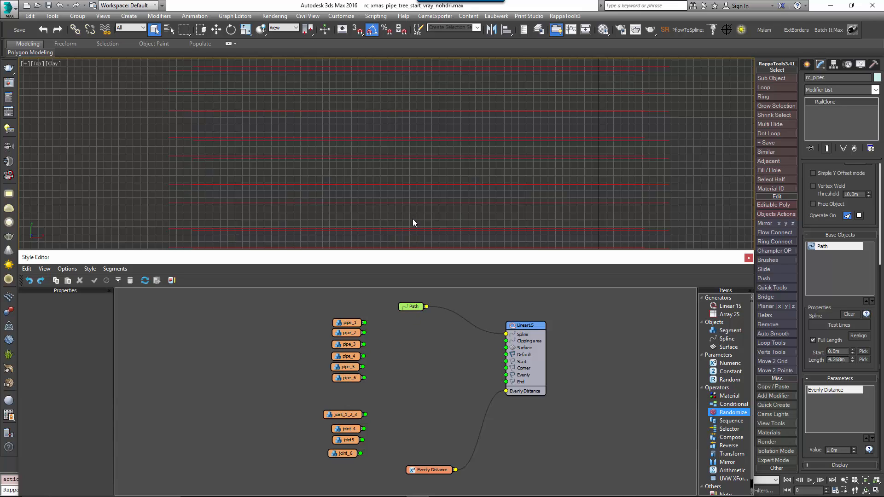
mouse_move(414, 225)
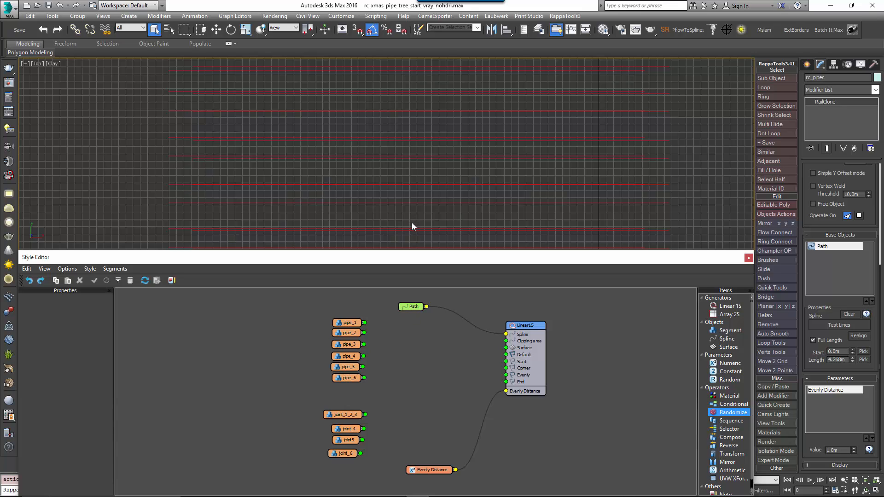
Step: Add two Selector operators, wiring pipe_1–6 into one for Default and the joints into the other for Evenly
click(729, 429)
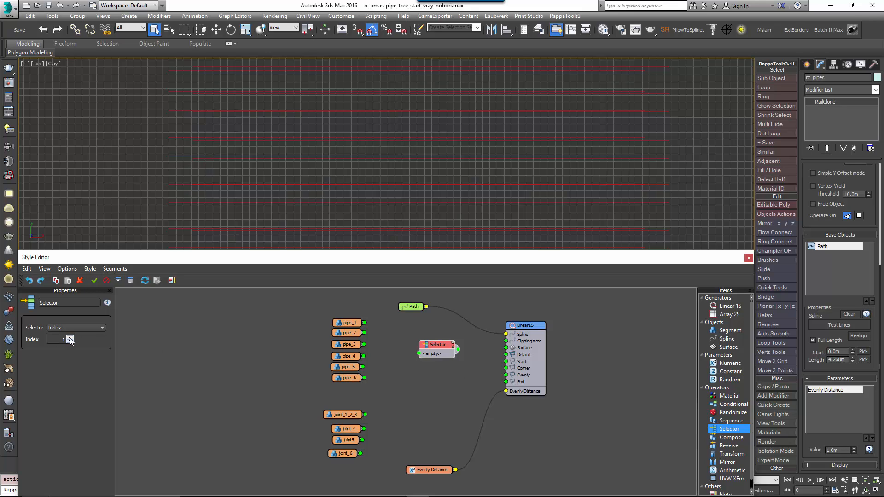
click(71, 337)
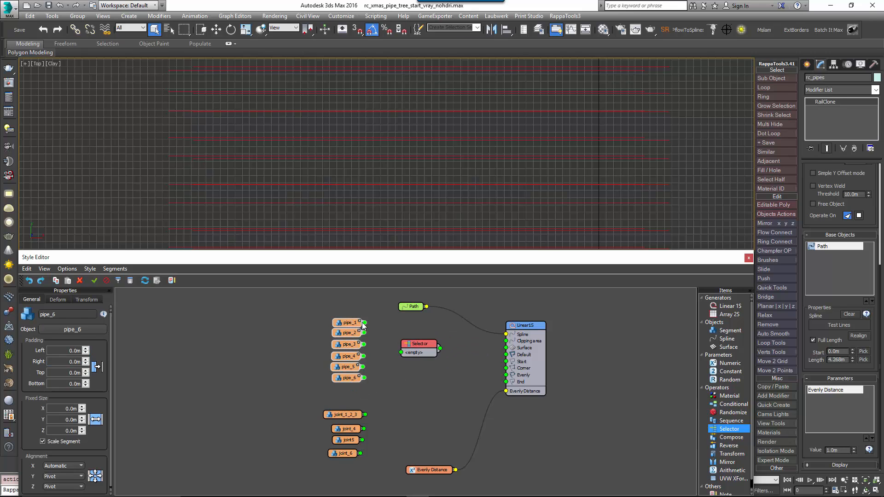
click(417, 344)
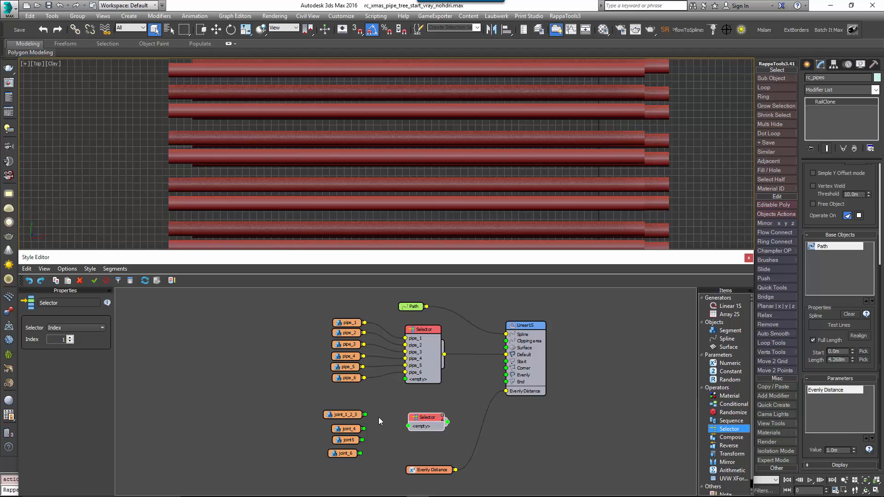
drag(364, 415, 409, 425)
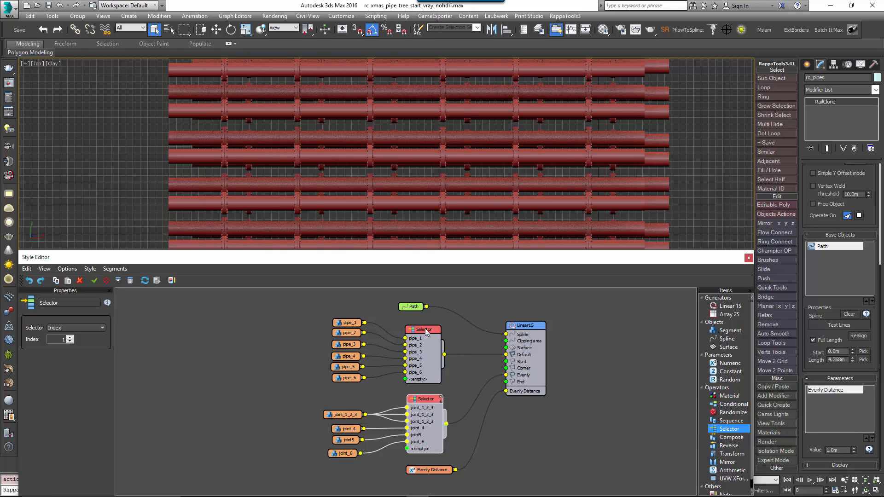
click(70, 339)
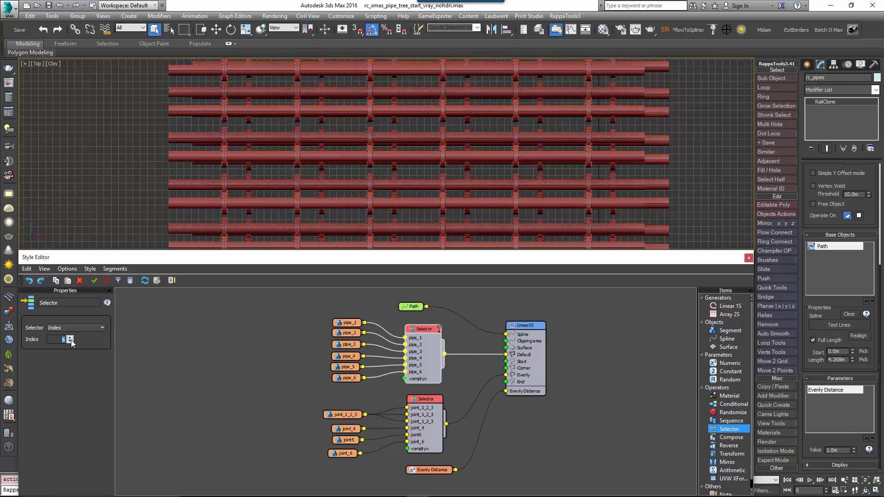
Step: Export Index on both selectors and drive them from one Random integer node ranging 1 to 6
click(70, 337)
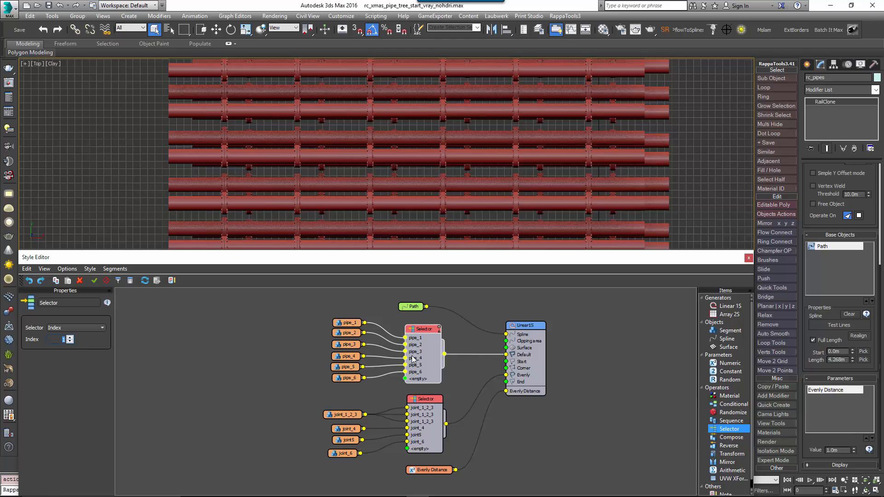
right_click(420, 329)
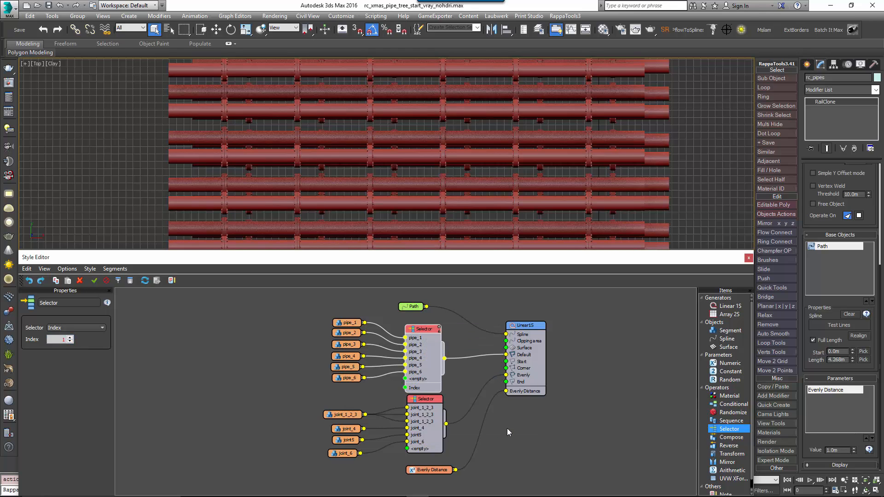
right_click(422, 329)
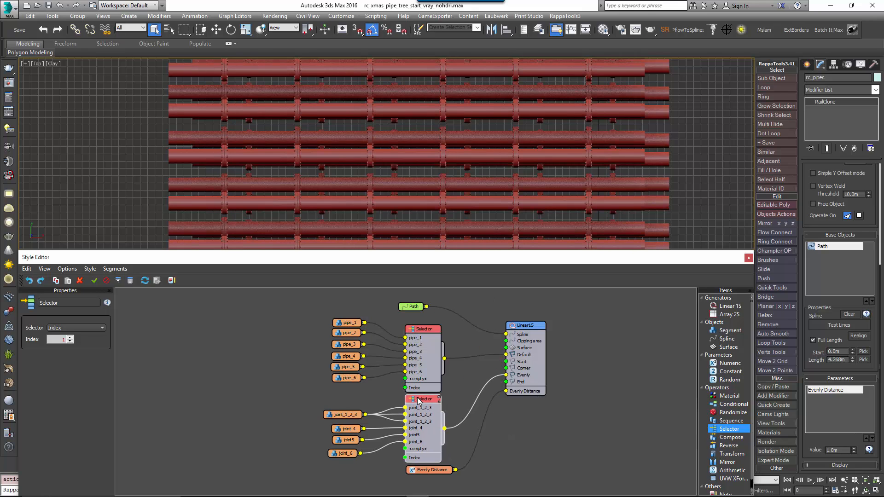
click(430, 470)
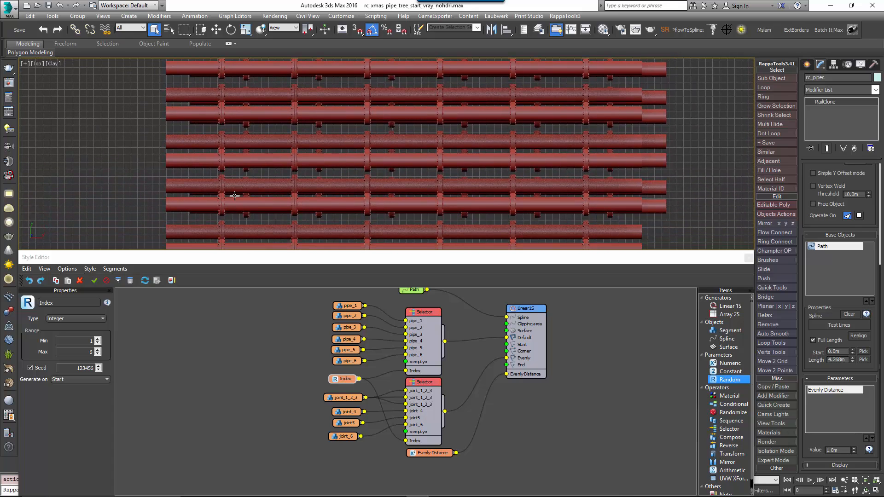
mouse_move(114, 388)
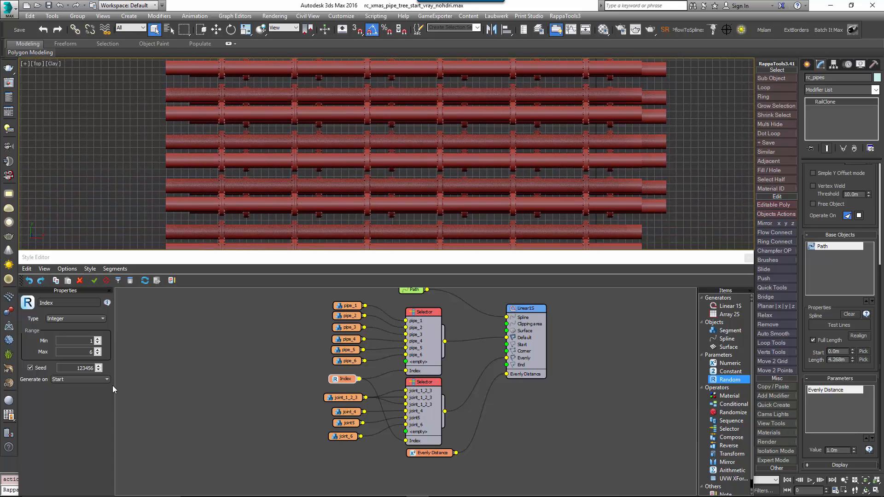
Step: Try the Random node's Generate on as Segment and Array Y Row, then settle on X Spline Start
click(99, 371)
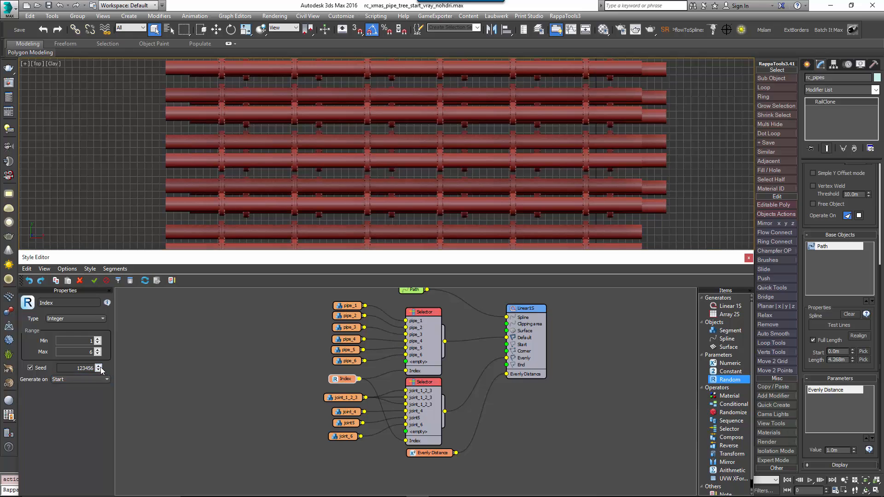
click(98, 366)
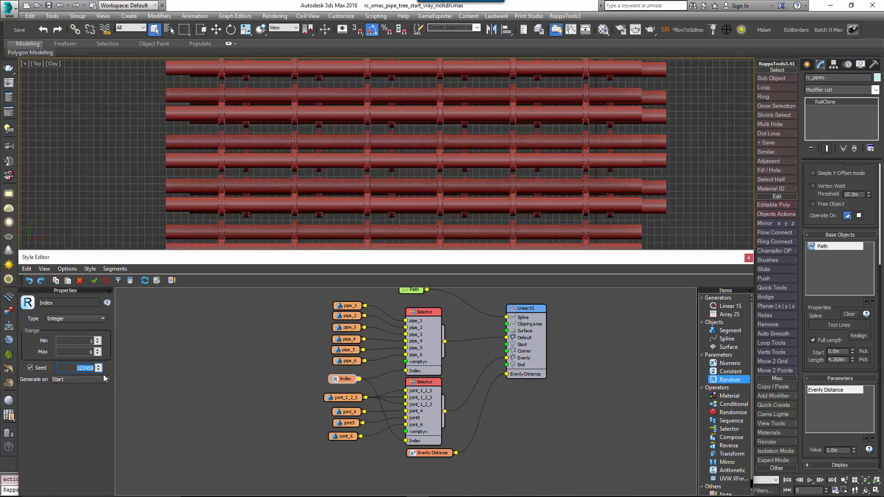
click(81, 379)
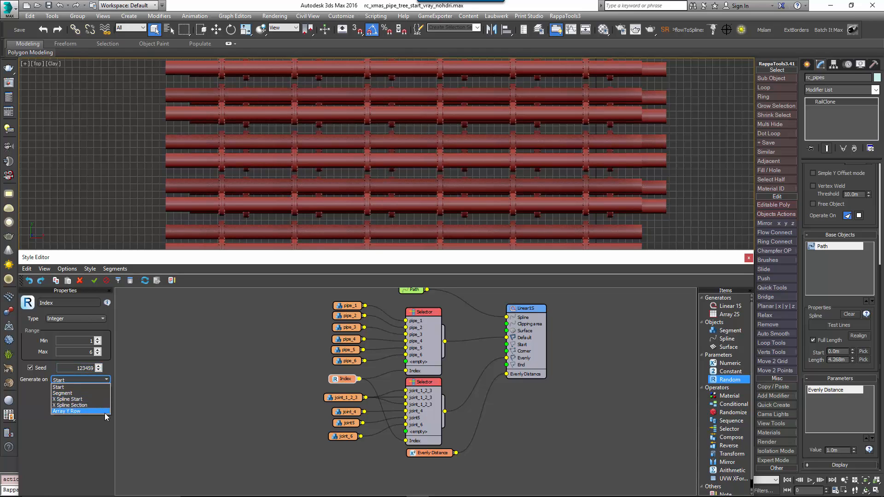
mouse_move(62, 388)
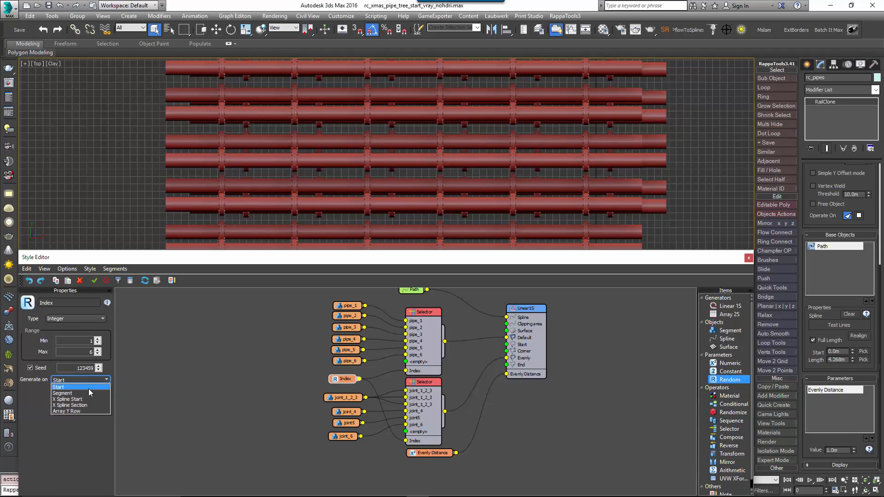
click(62, 394)
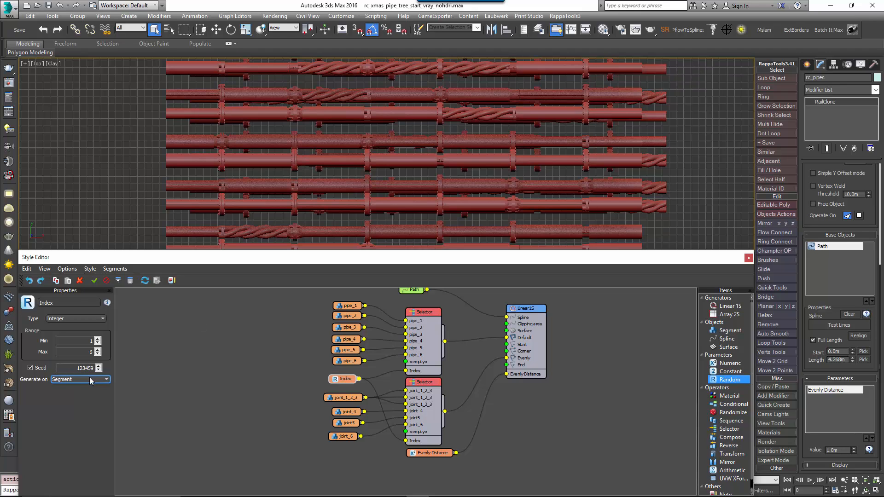
click(80, 379)
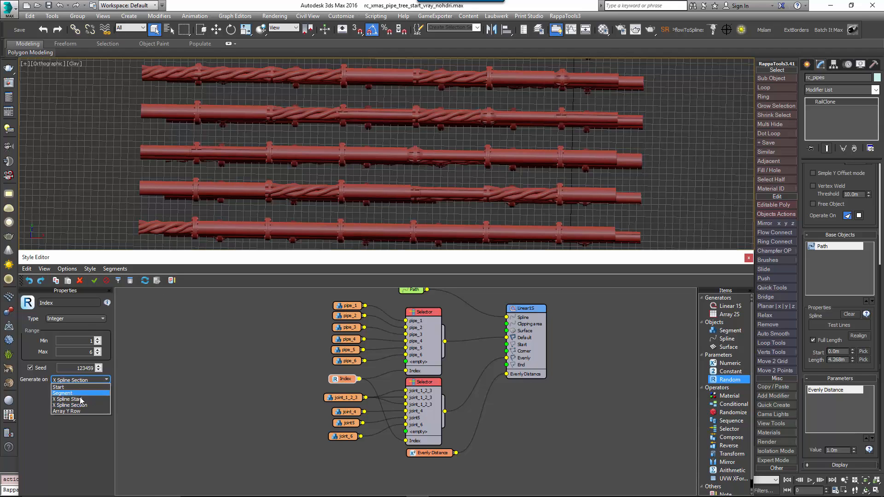
click(62, 411)
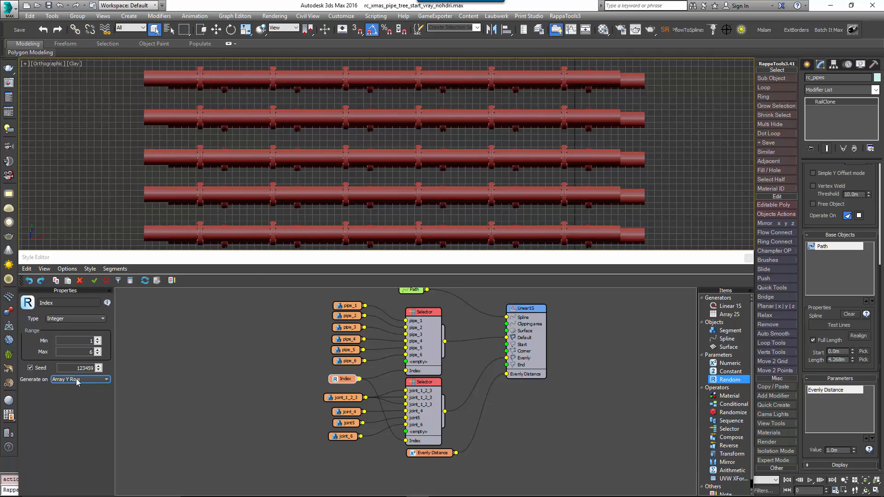
click(104, 379)
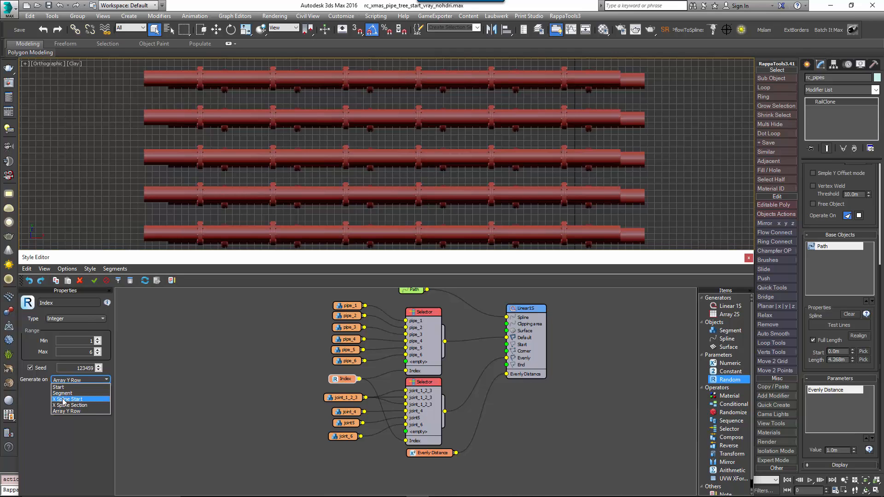
click(67, 399)
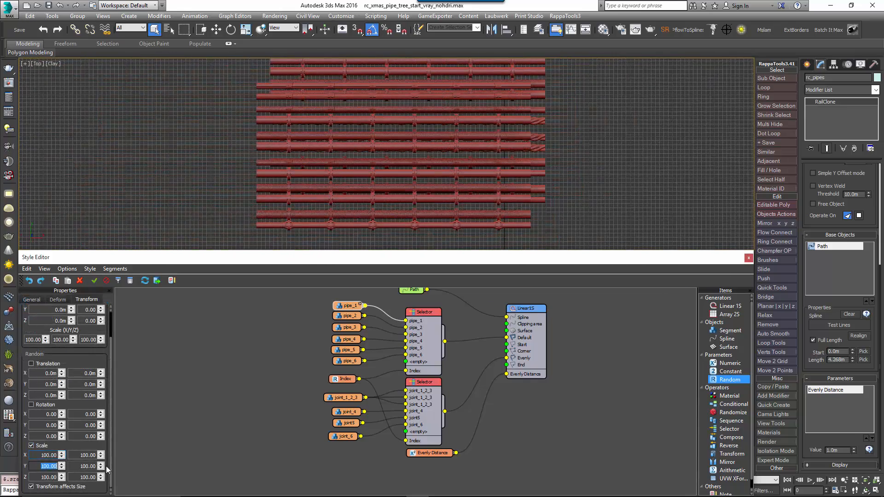
Step: Enable random Scale on pipe_1 with Y and Z ranging 25.00 to 200.00 percent
text(25.00)
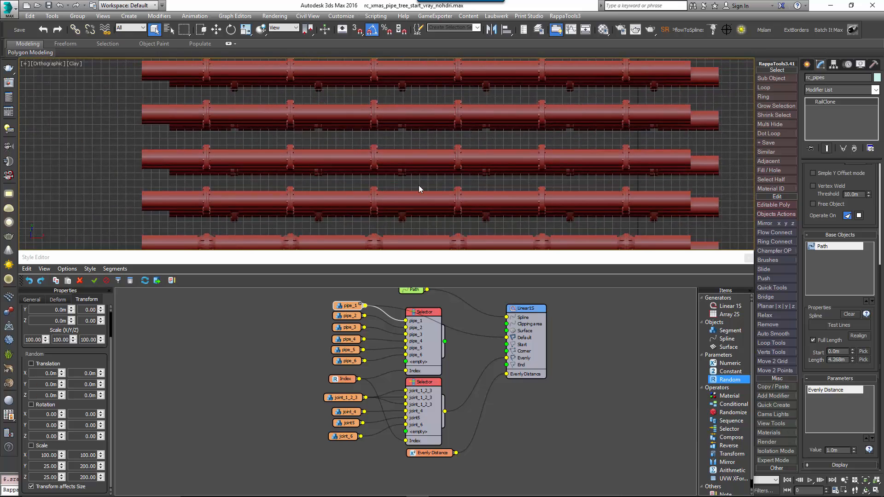
mouse_move(427, 194)
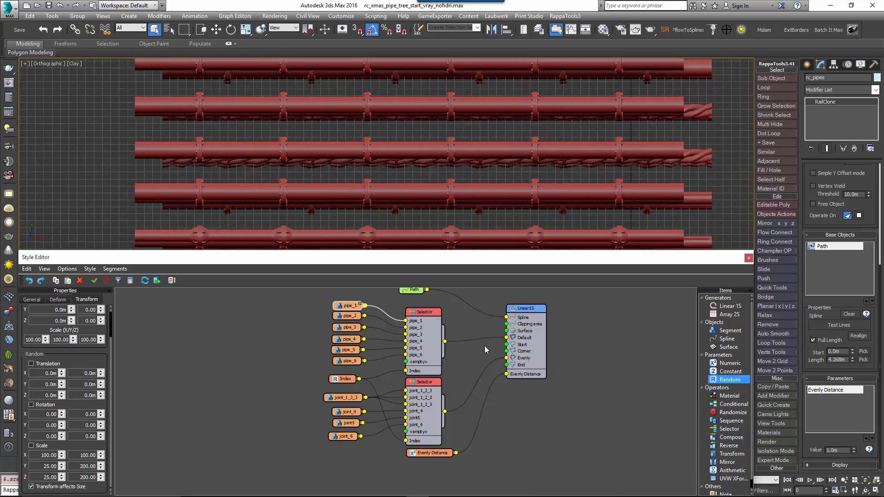
click(422, 309)
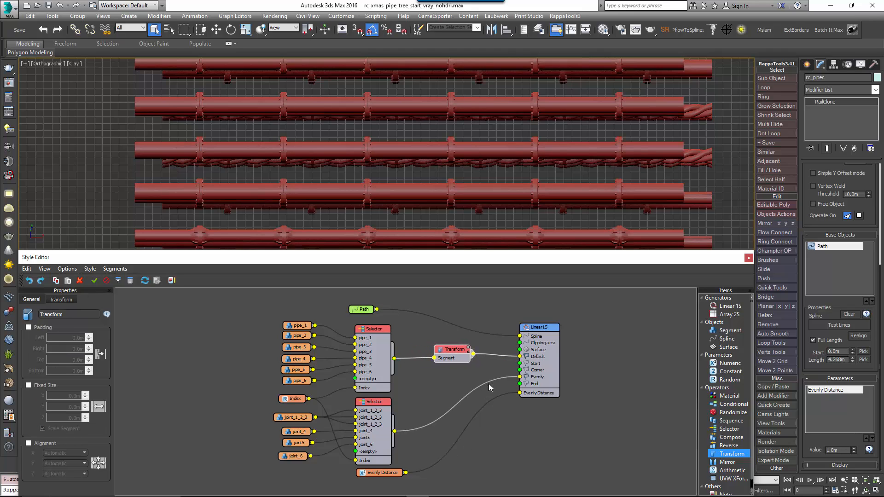
Step: Insert a Transform after the pipe Selector, export its Y/Z Fixed Scale and wire a Random node into both
right_click(451, 350)
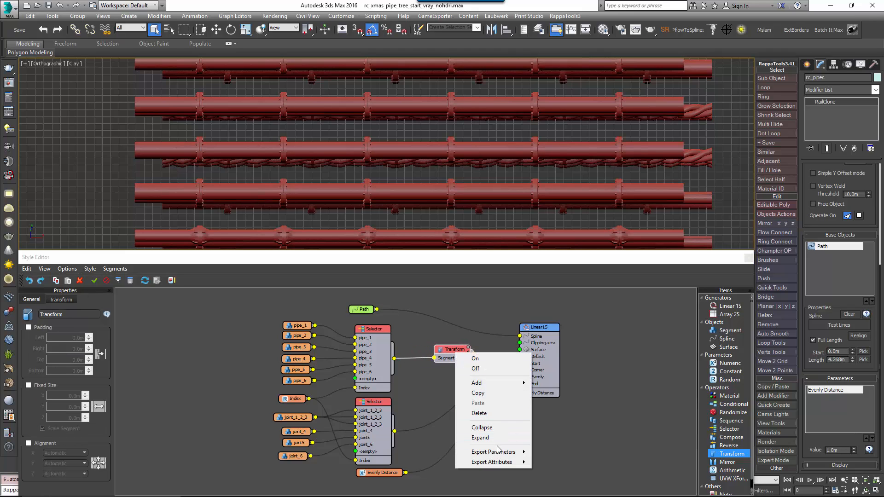
mouse_move(493, 451)
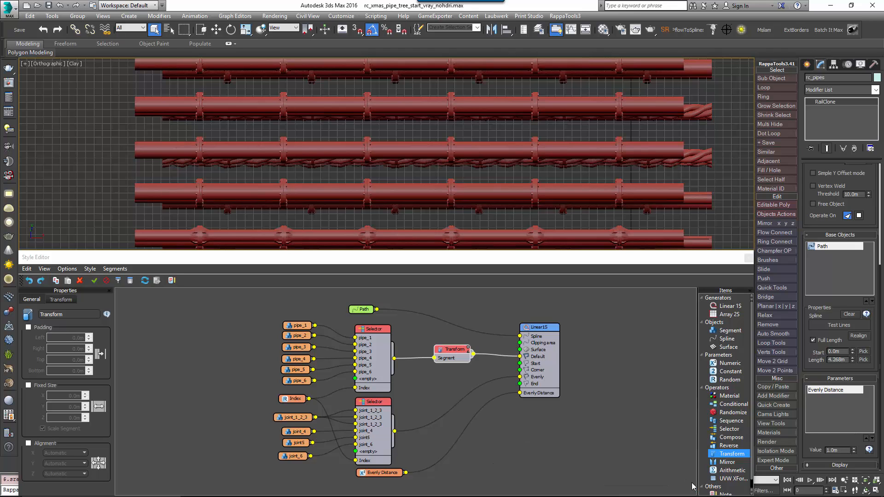
right_click(451, 350)
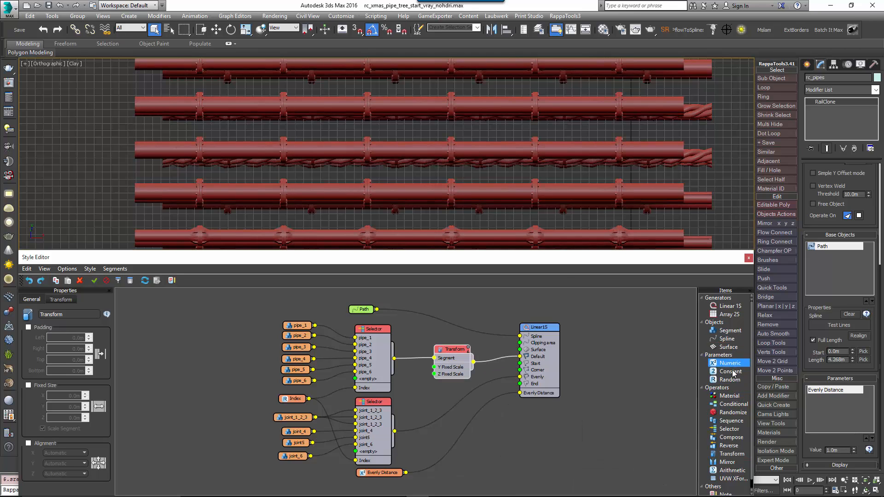
click(729, 379)
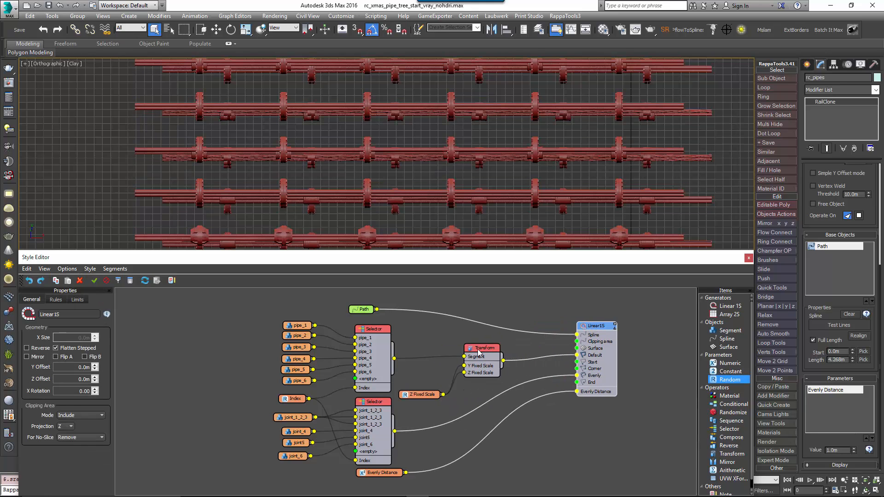
click(424, 393)
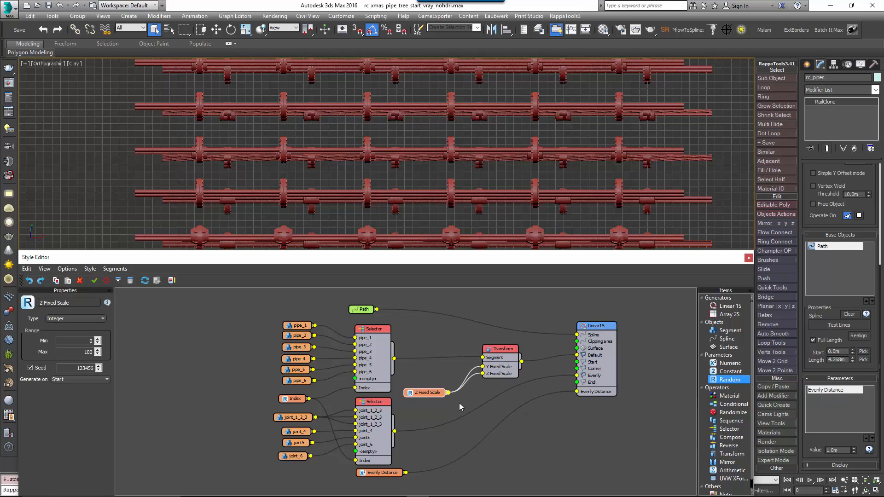
mouse_move(276, 341)
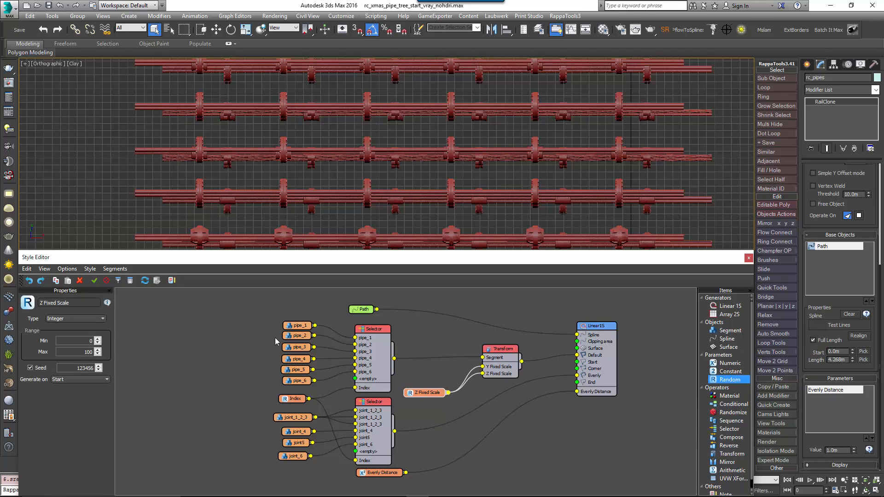
Step: Set the random scale to Percentage from 25 to 200, regenerated per X Spline Start
click(102, 319)
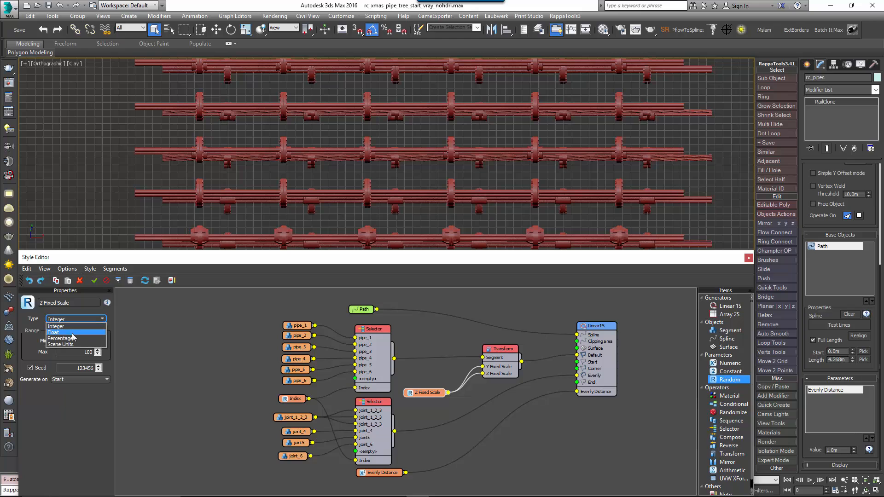
click(60, 338)
text(200)
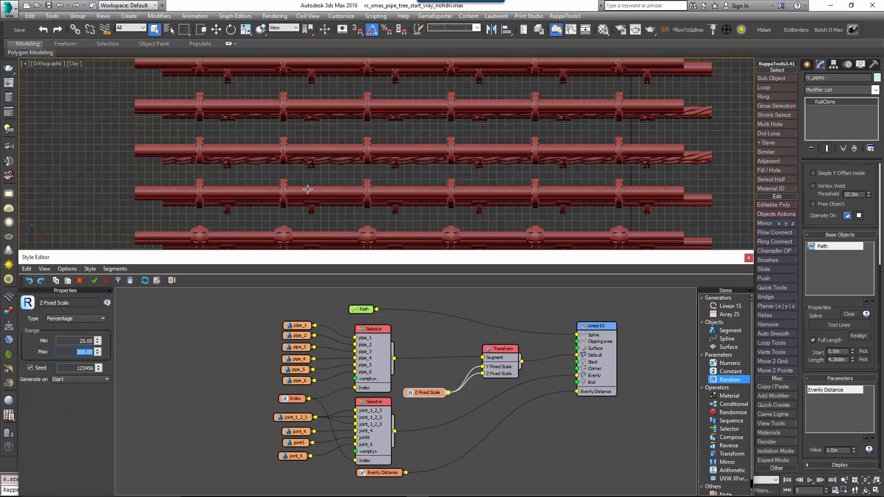
click(80, 379)
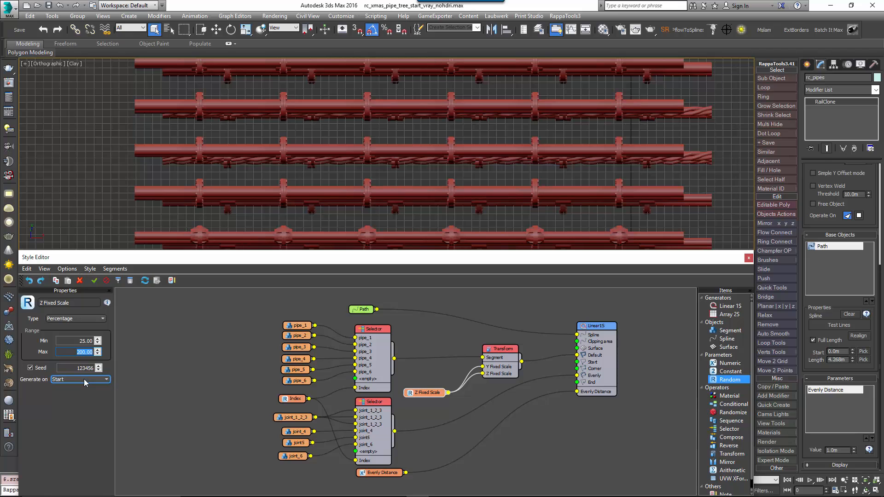
click(79, 379)
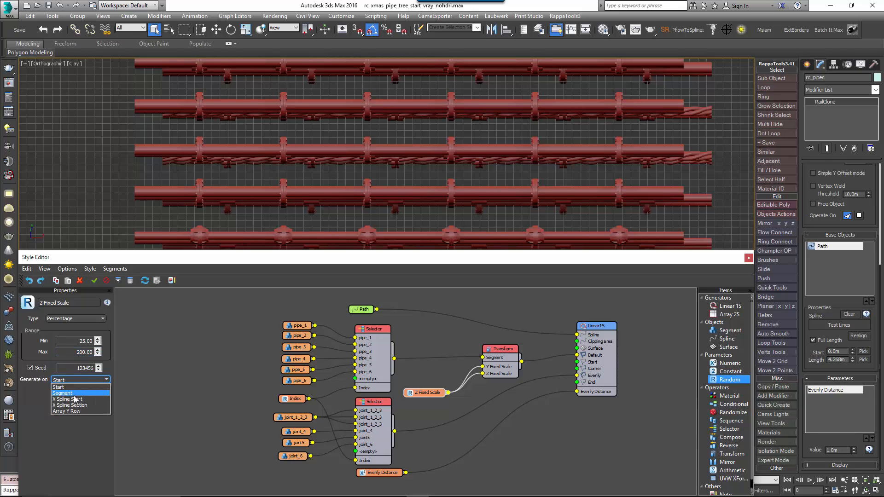
click(67, 399)
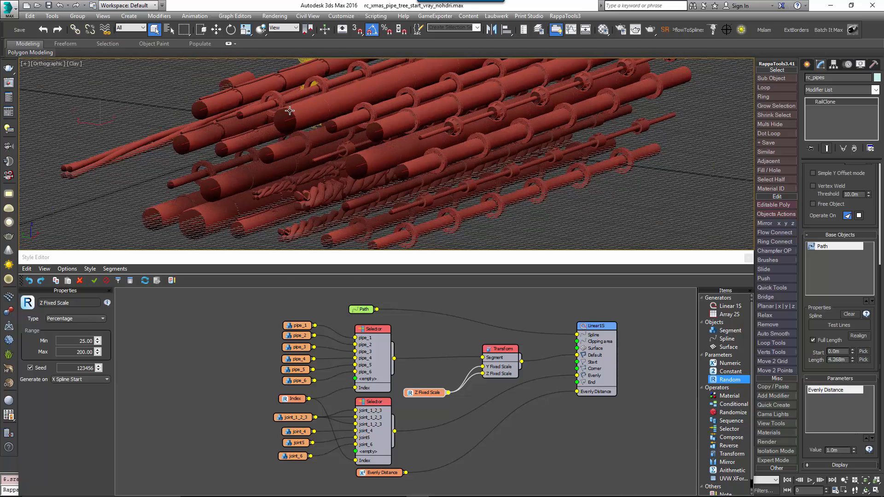
Step: Duplicate the Transform onto the joint Selector and feed it the same random Fixed Scale node
click(499, 349)
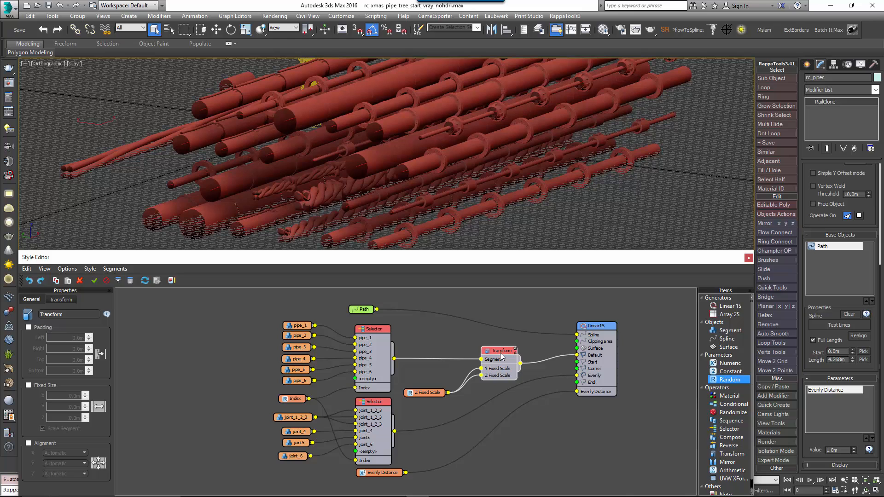
drag(500, 350, 505, 397)
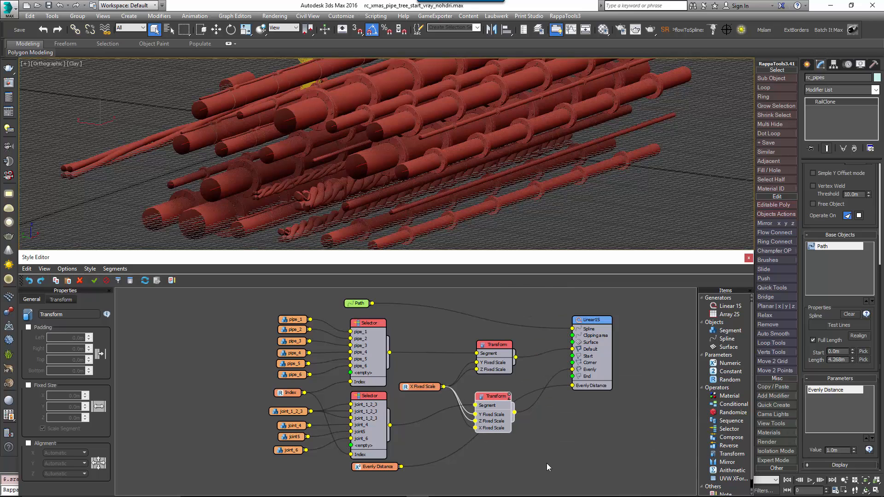
click(414, 387)
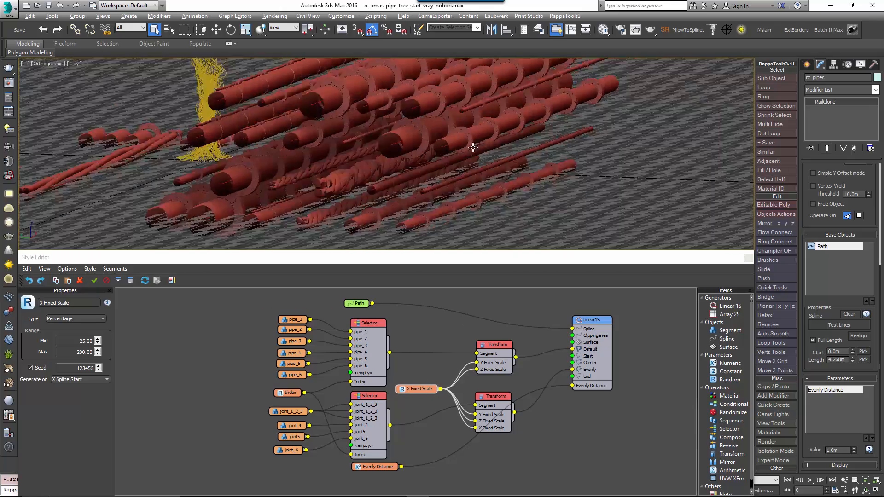
Step: Add a Material operator in Random mode between the pipe Transform and the Linear 1S Default input
click(74, 64)
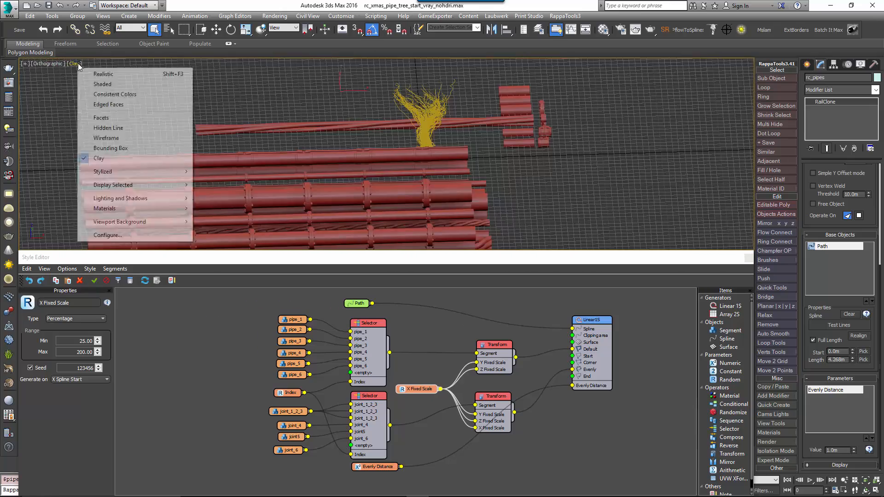
click(102, 84)
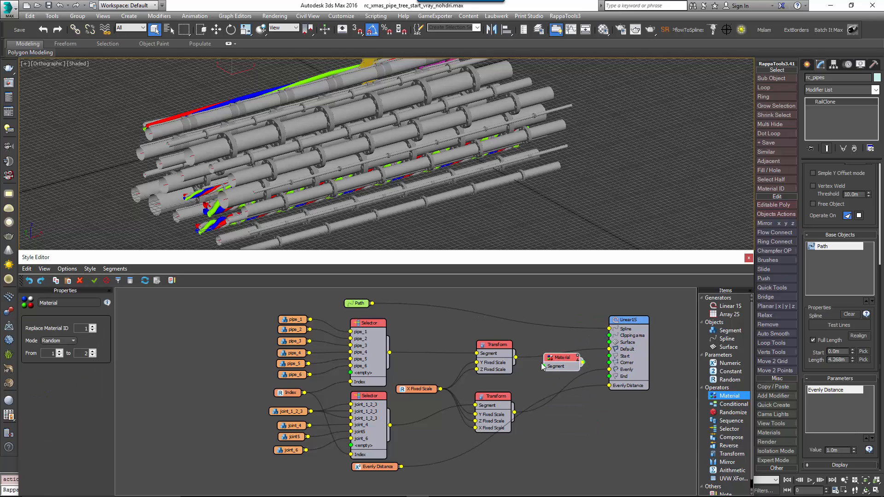
right_click(558, 366)
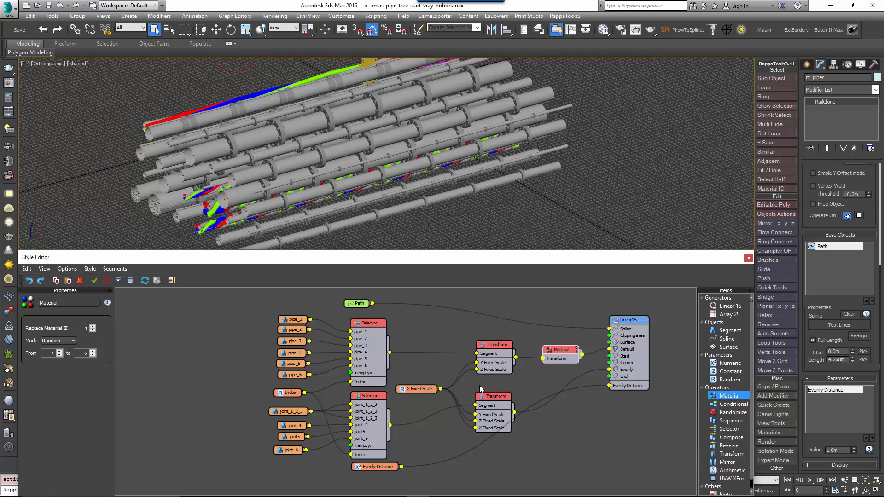
click(563, 349)
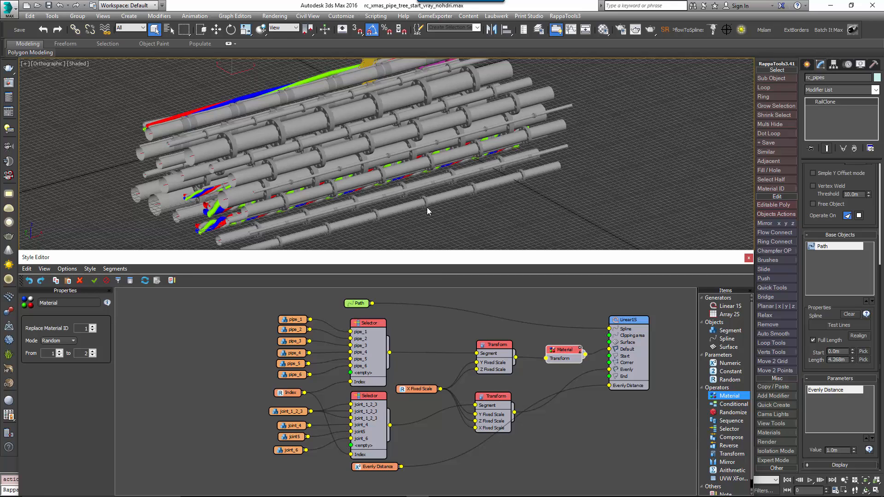
click(637, 321)
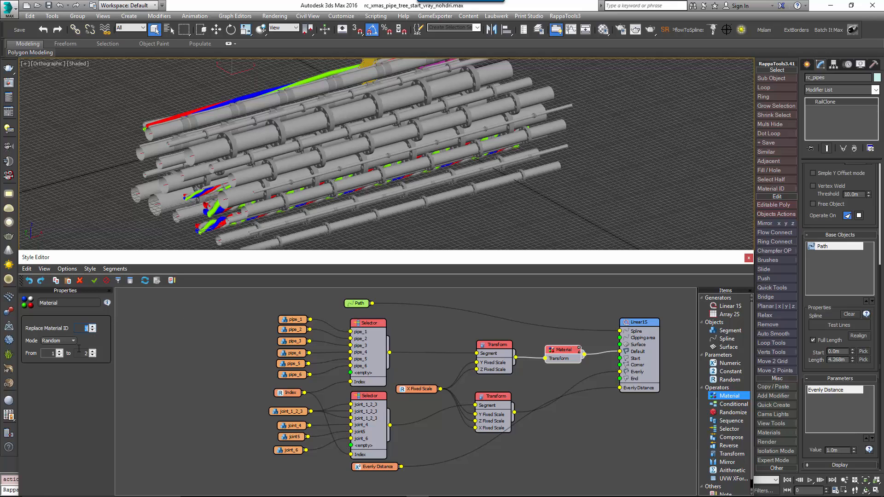
Step: Export the Material node's From and To IDs and drive To with a Random integer from 3 to 7
right_click(562, 350)
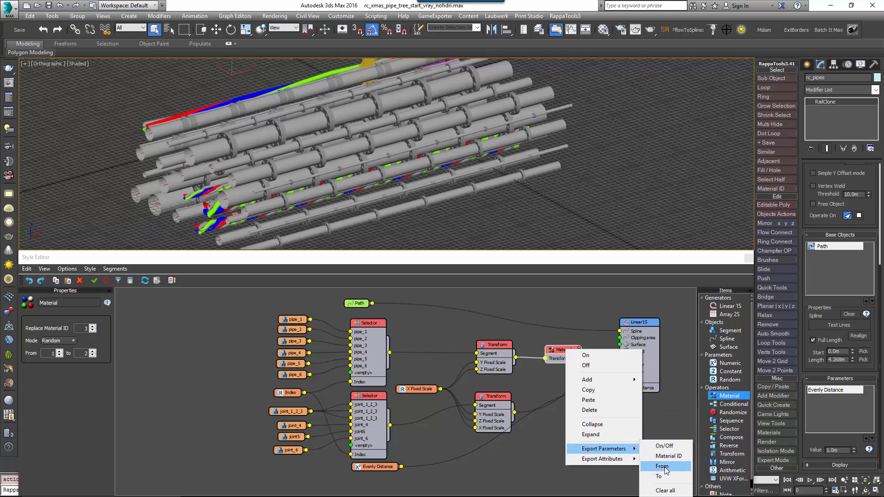
click(662, 466)
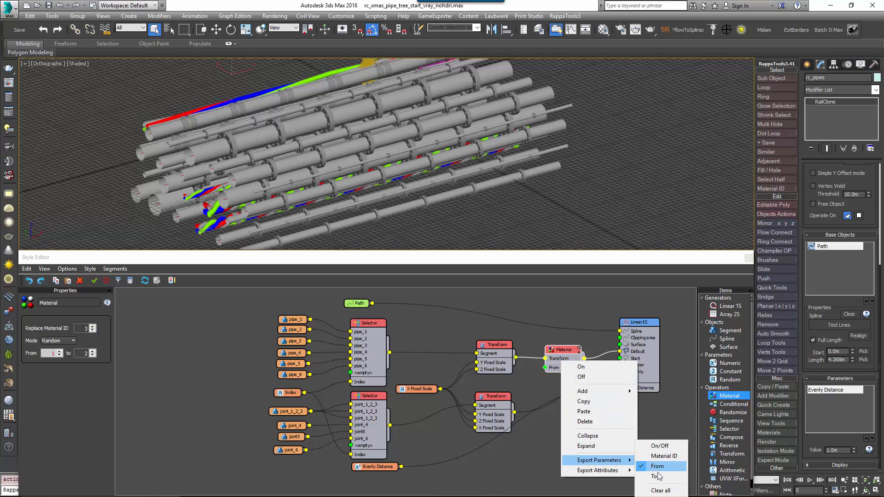
click(657, 466)
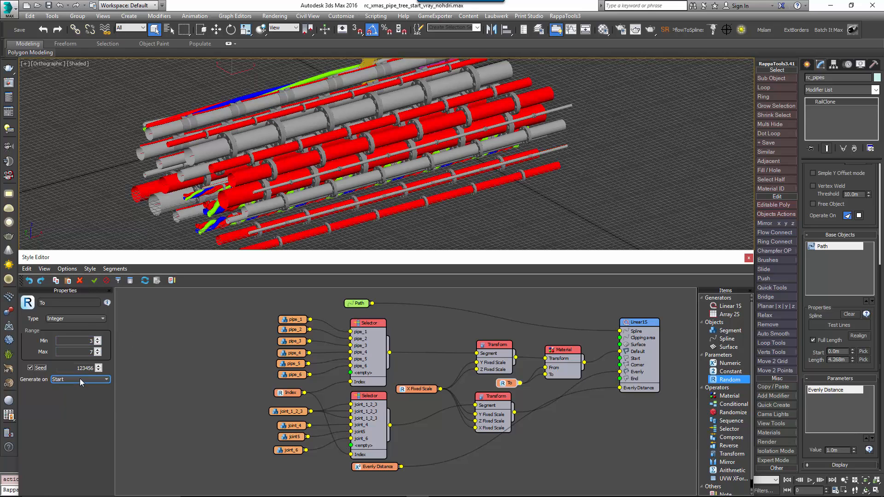
click(79, 378)
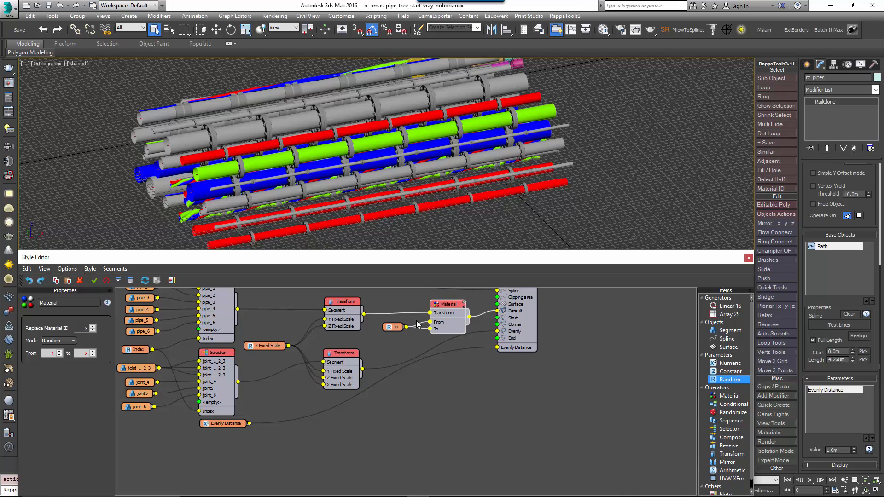
mouse_move(457, 406)
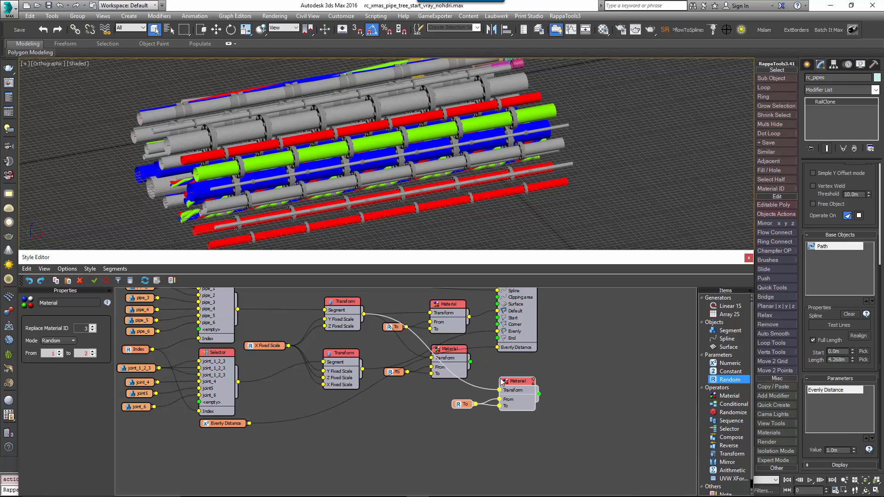
Step: Copy the Material/Random pair below, chain it, set its Replace Material ID and random seed 202467
drag(516, 380, 488, 419)
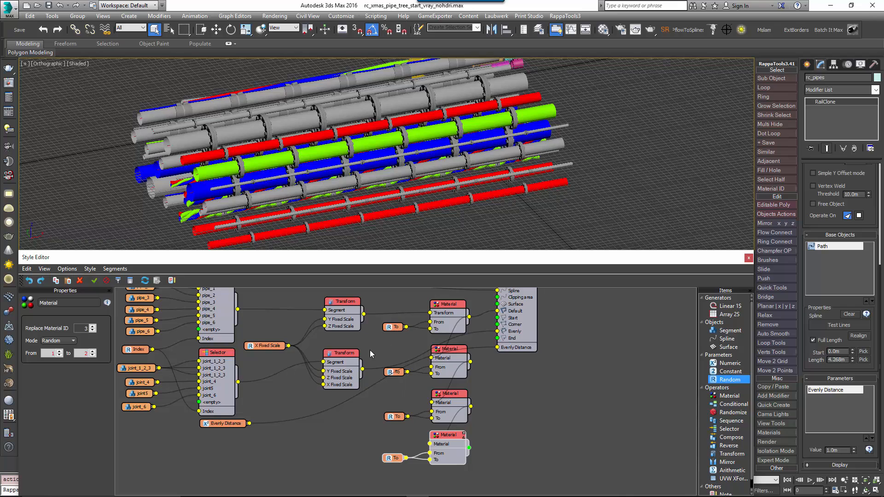
mouse_move(486, 435)
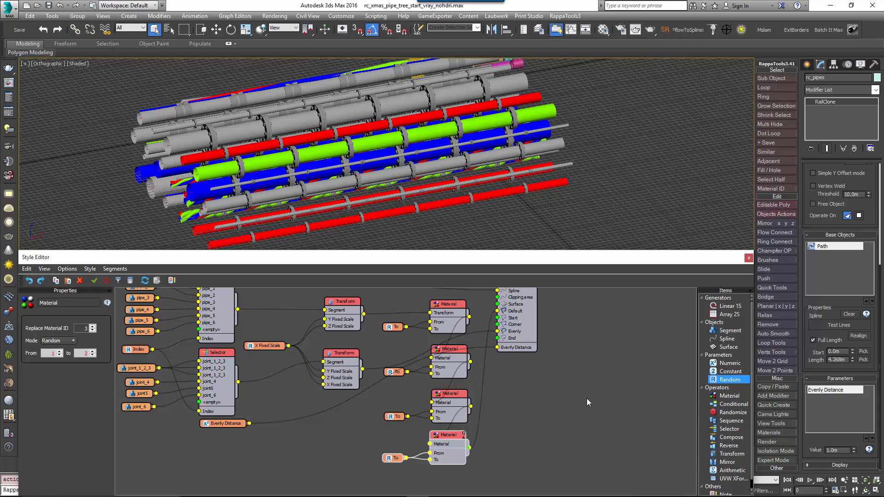
click(447, 434)
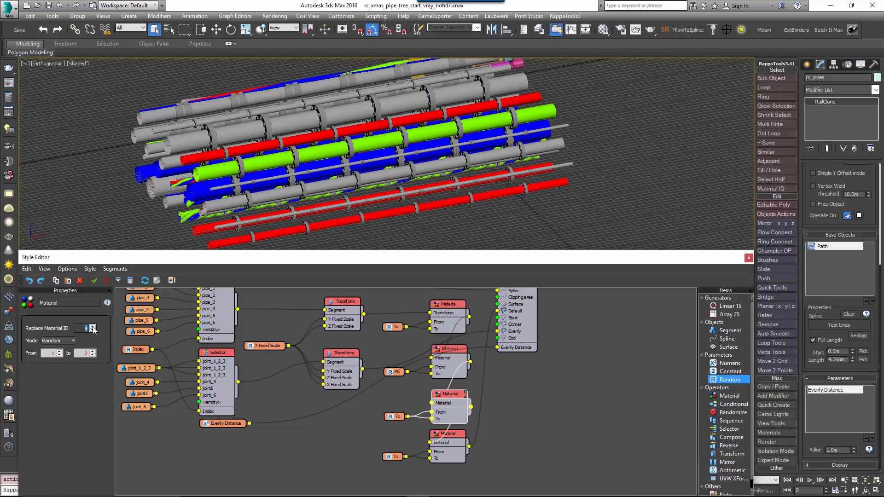
click(93, 326)
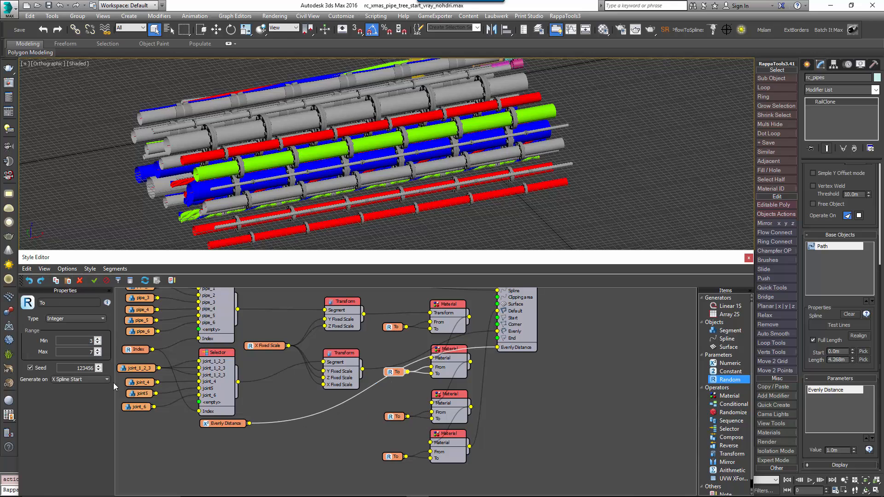
text(202467)
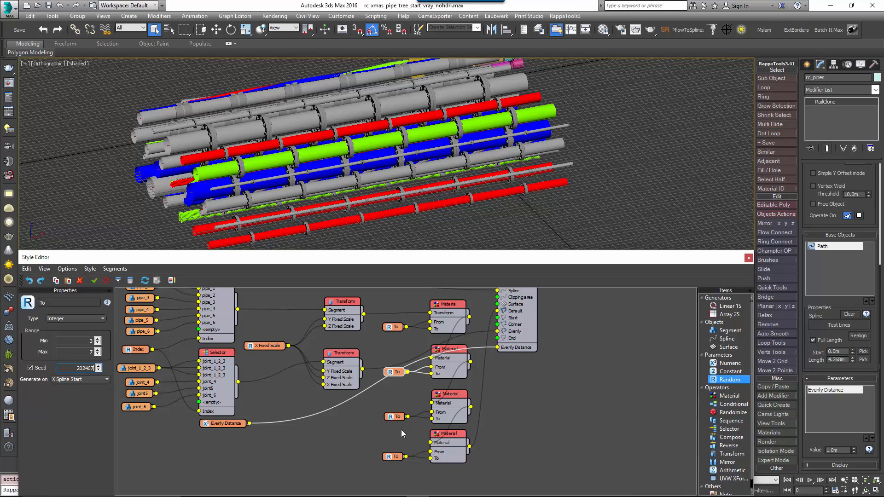
click(96, 365)
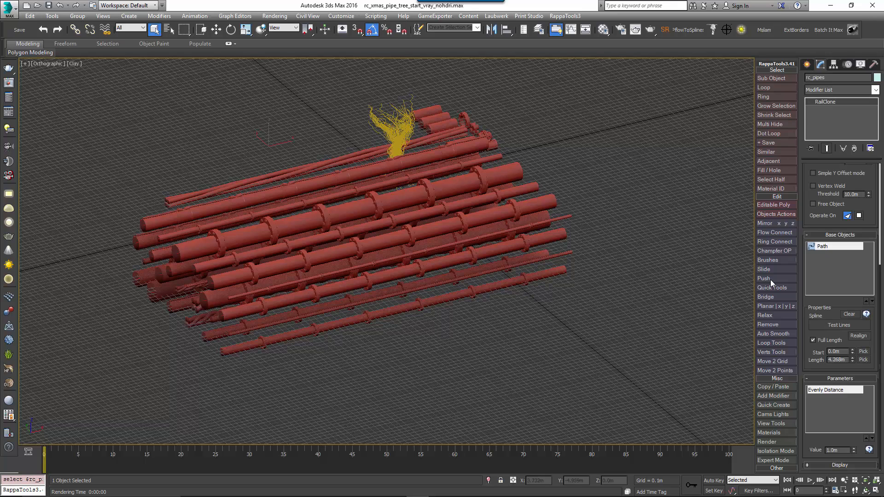
Step: Pick Tree Spline as the pipes' path with an Evenly distance of 0.1m
click(823, 247)
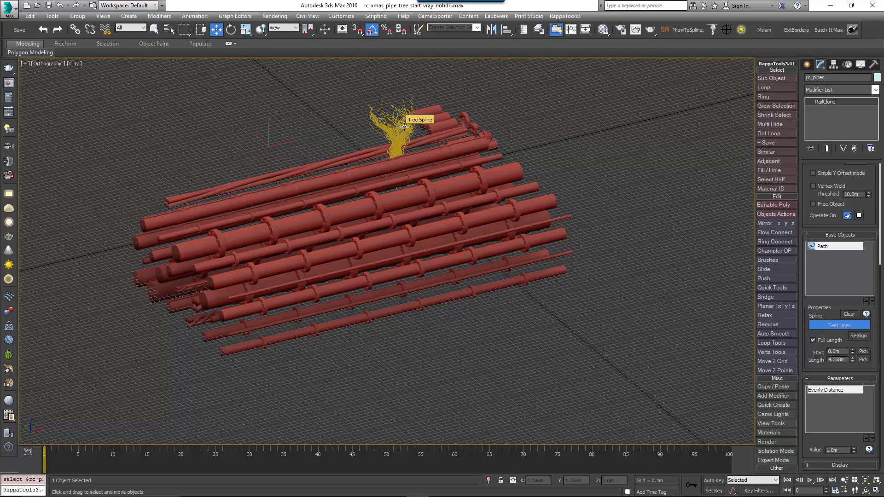
click(838, 325)
text($.gscale = 5)
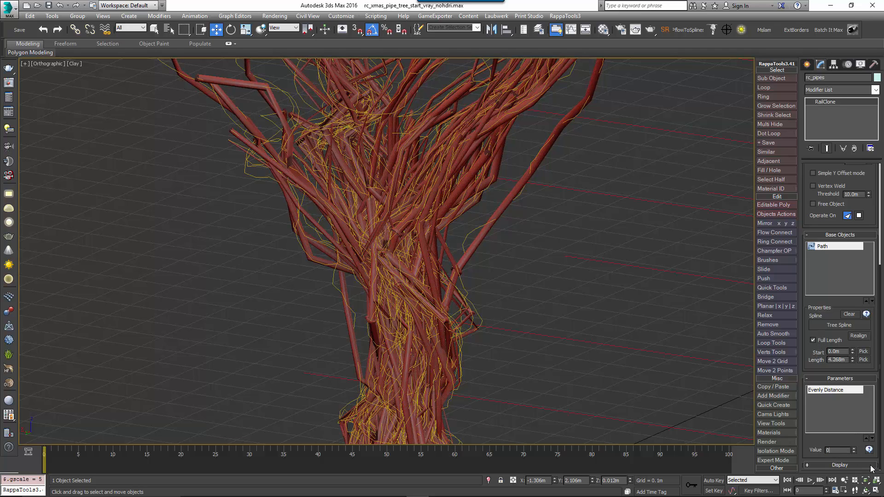
text(0.1m)
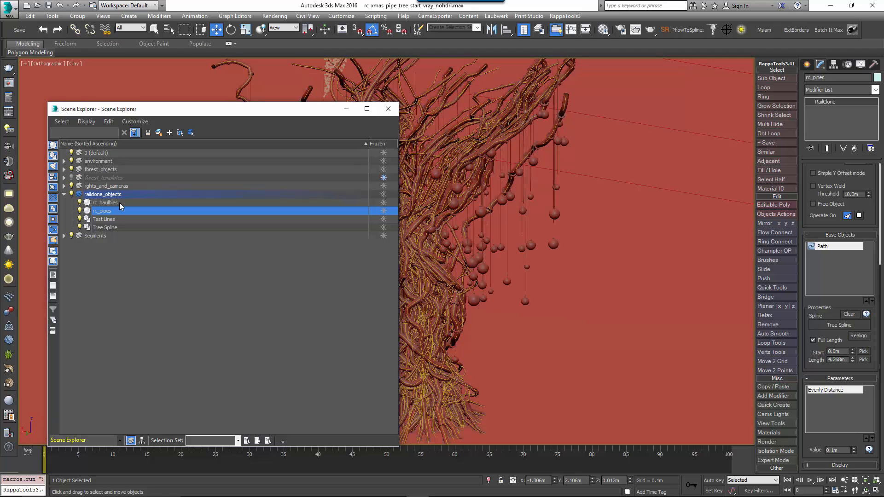
Step: Select objects in Scene Explorer and switch the viewport to Camera001
click(388, 109)
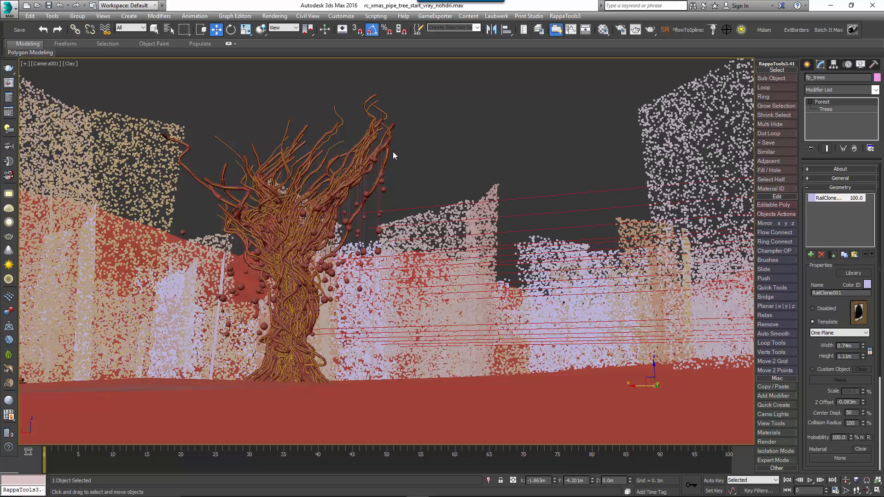
mouse_move(347, 137)
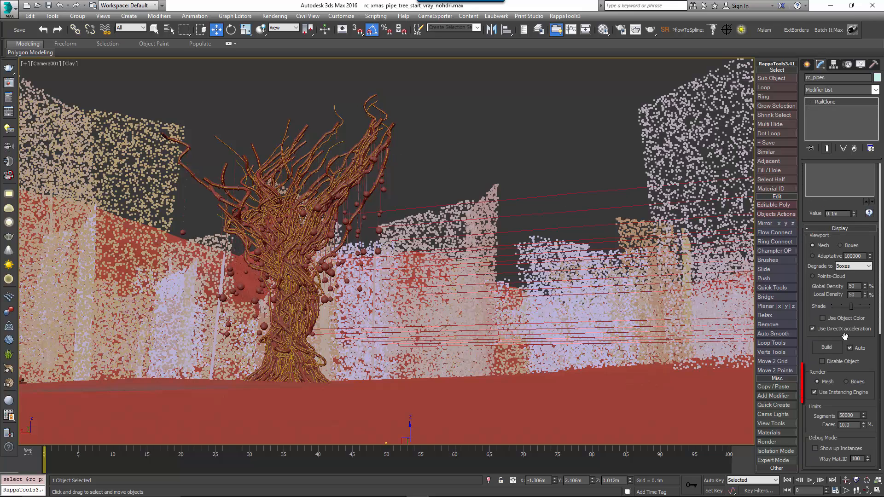
Step: Select fp_trees and set its Geometry item to Custom Object rc_pipes
click(812, 392)
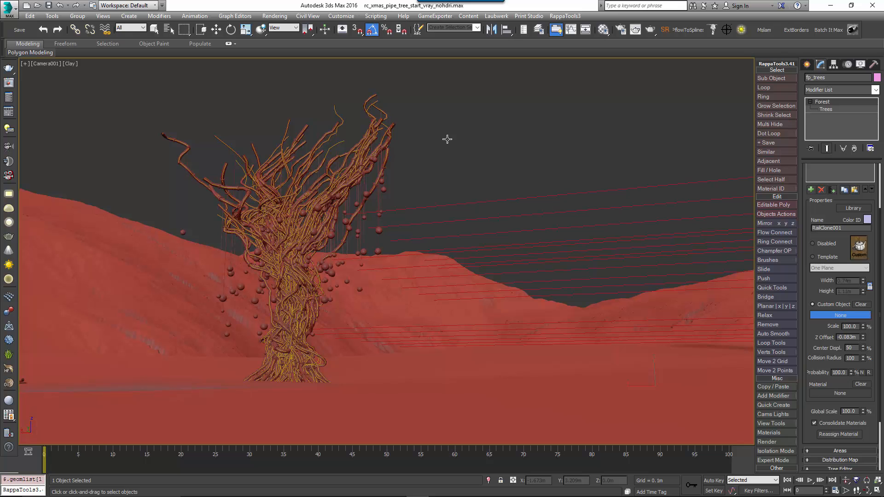
mouse_move(585, 162)
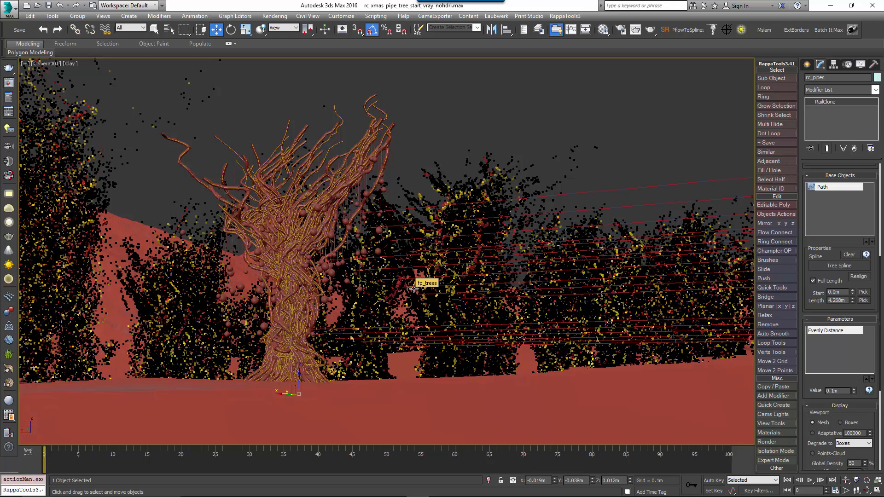
mouse_move(571, 220)
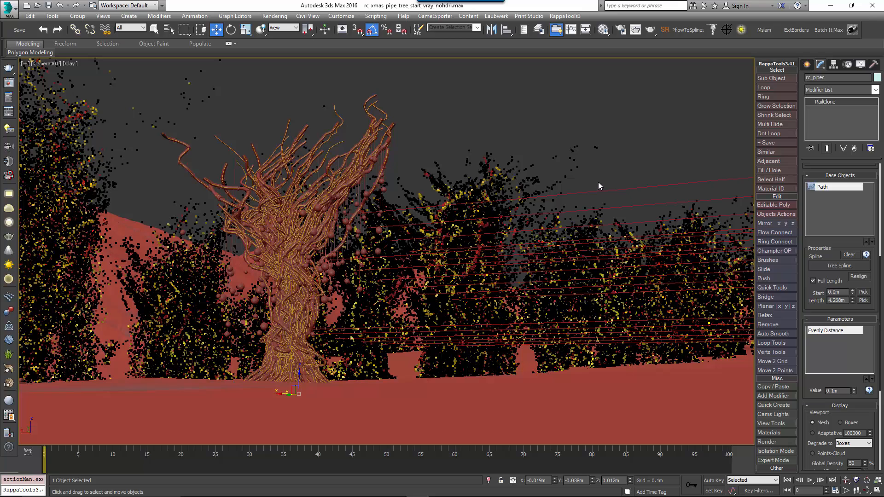
mouse_move(384, 192)
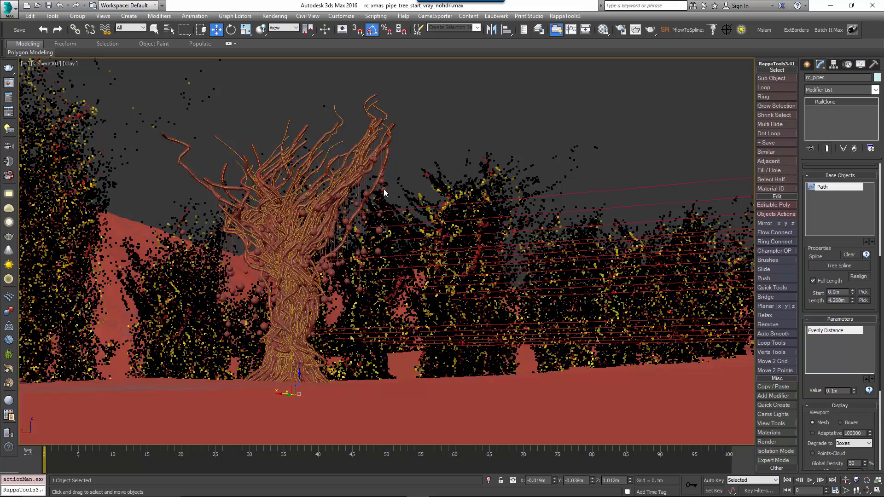